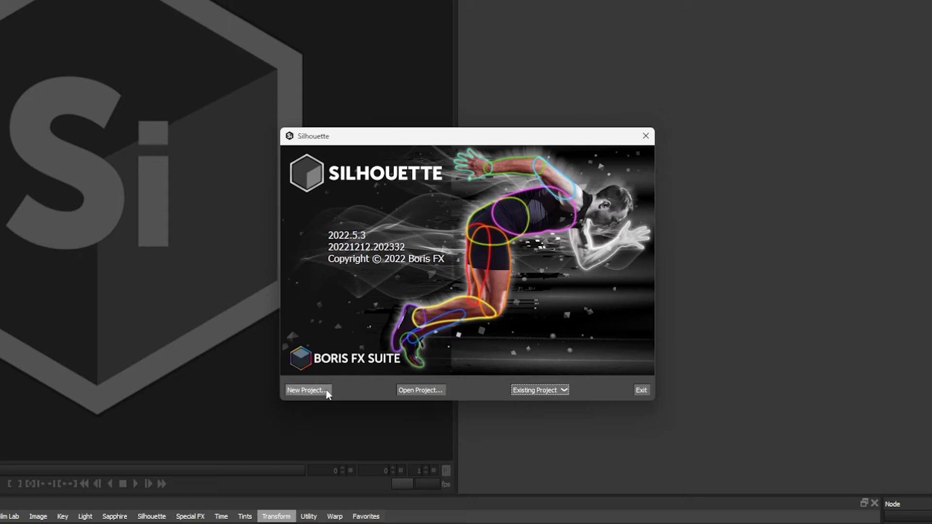
# Name a new project '01 - Importing' and store it in a new 'Silhouette Projects' folder.
pyautogui.click(307, 390)
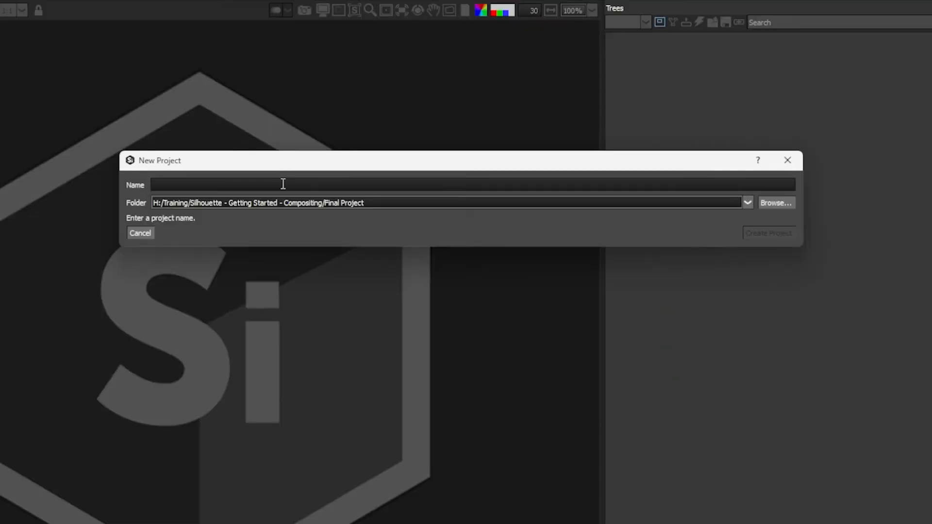
pyautogui.write('01 - Importing')
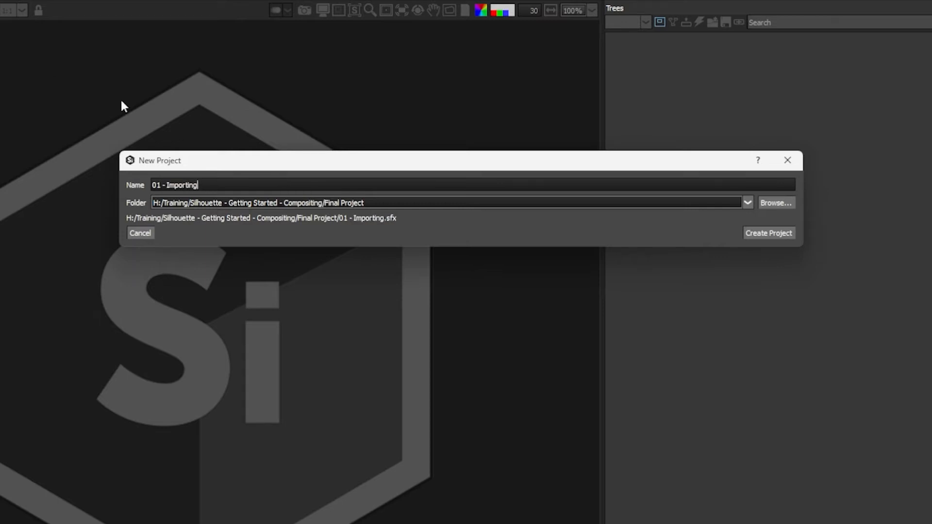
pyautogui.click(776, 203)
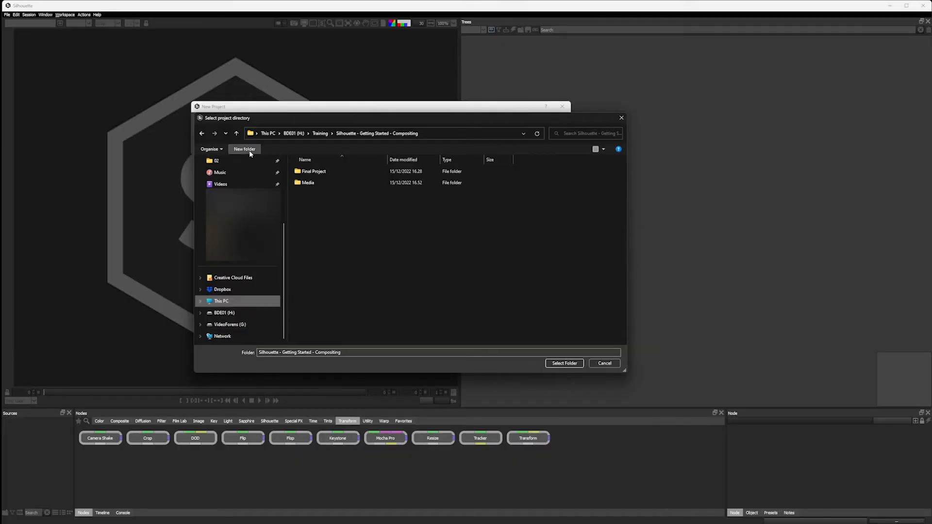
pyautogui.click(244, 149)
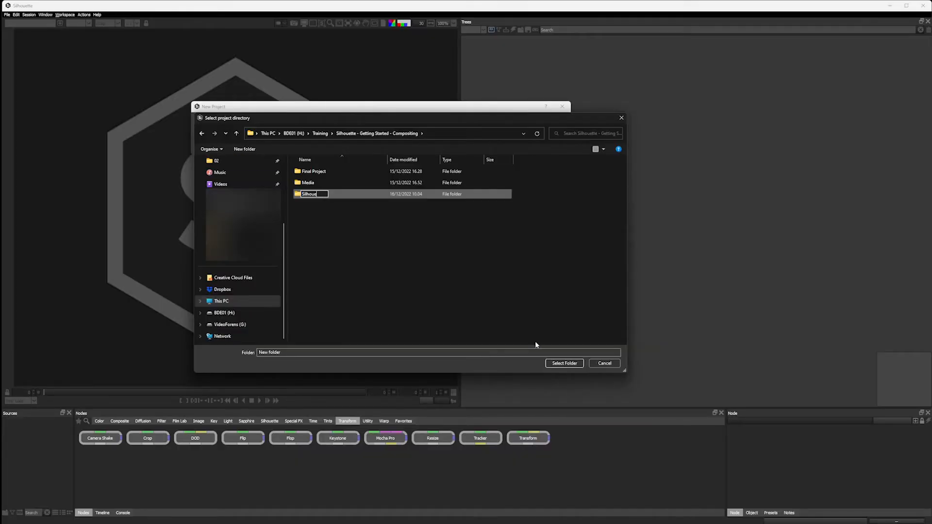
pyautogui.write('Silhouette Projects')
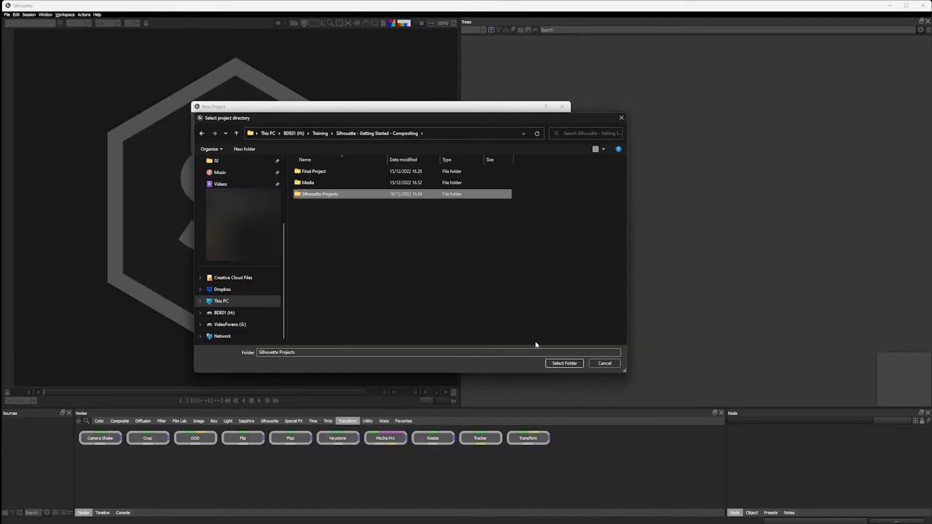
pyautogui.doubleClick(319, 194)
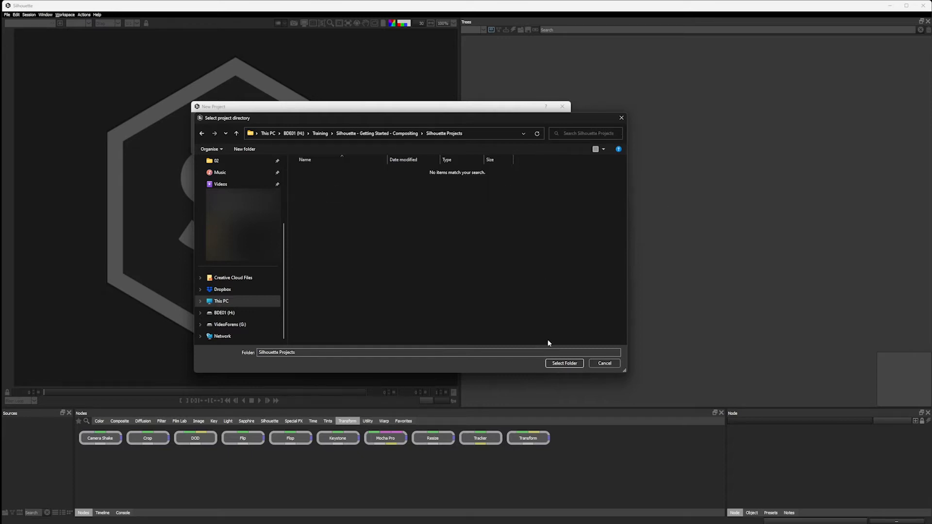
pyautogui.click(564, 363)
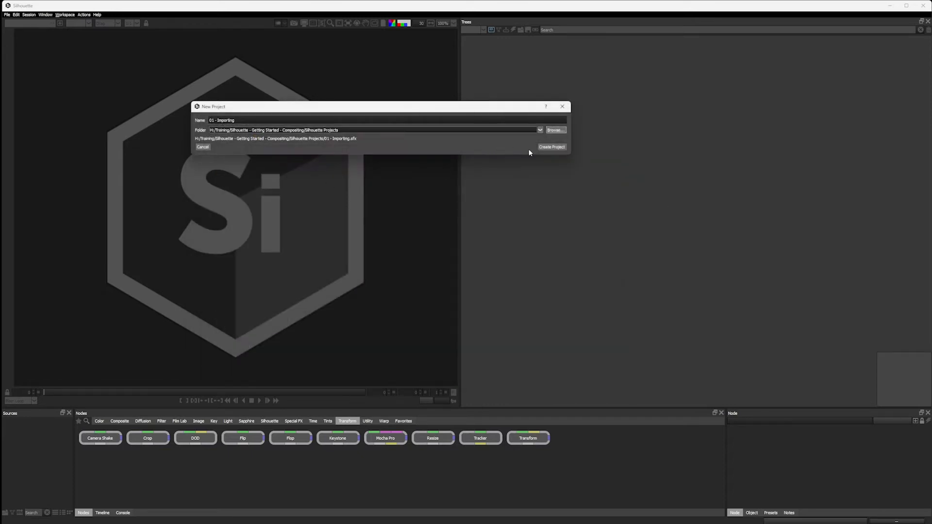
# Confirm creation of the '01 - Importing' project and let its empty workspace load.
pyautogui.click(551, 147)
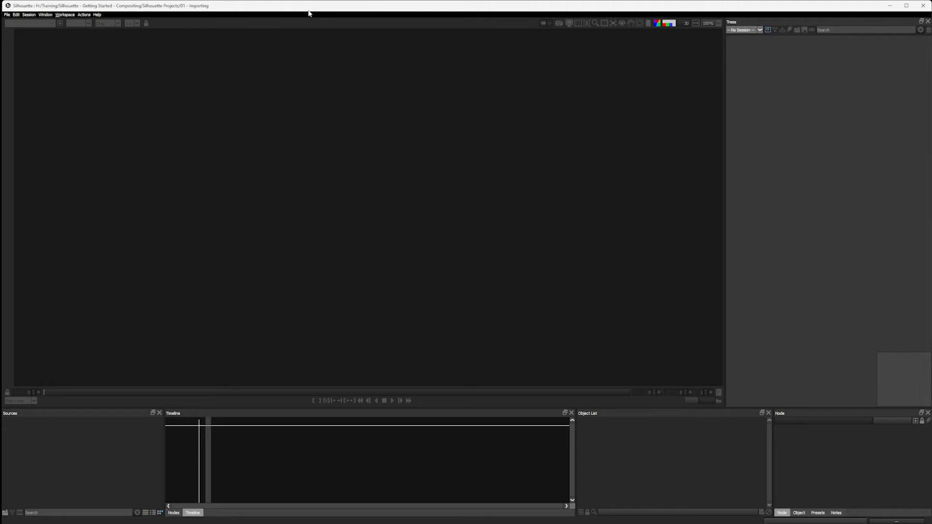
pyautogui.moveTo(65, 14)
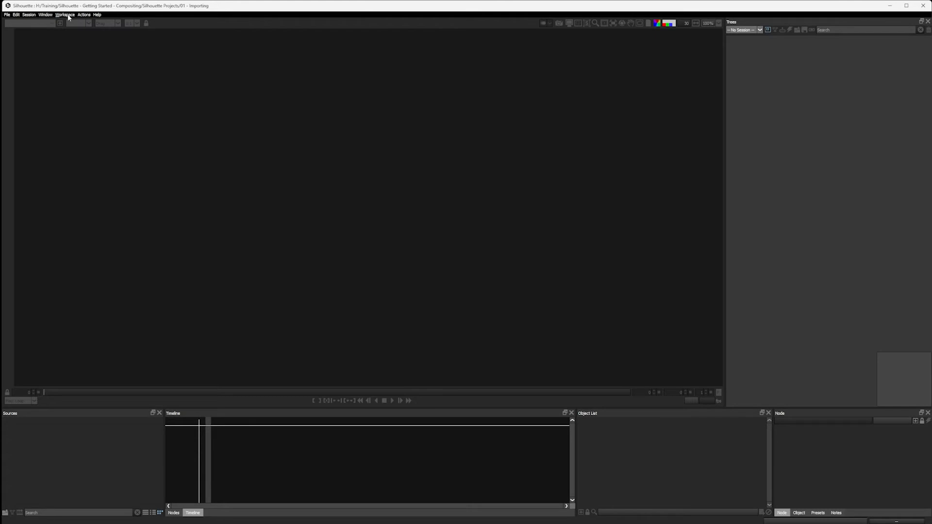
pyautogui.click(65, 14)
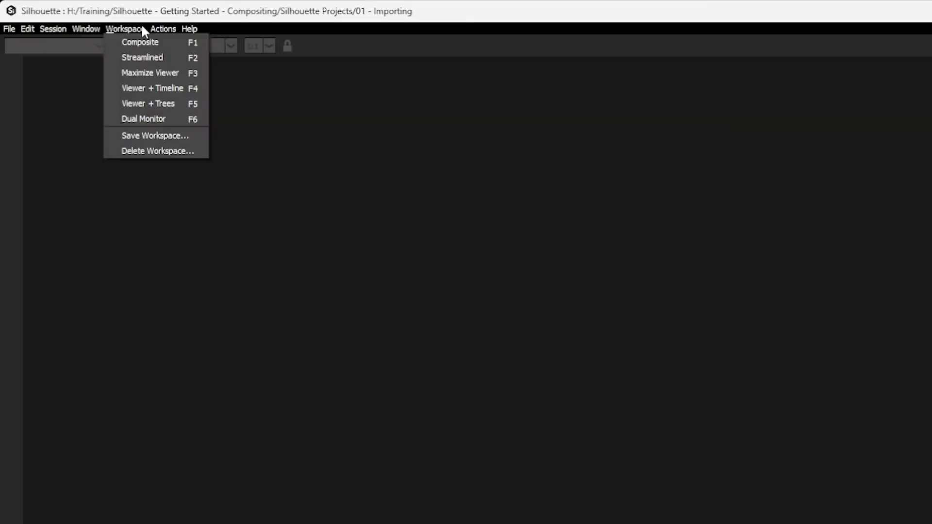
pyautogui.moveTo(142, 57)
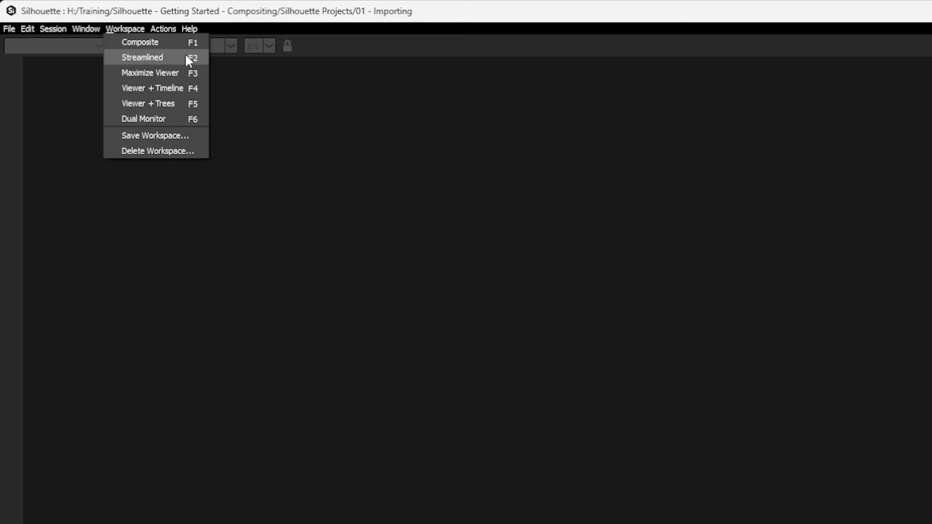
pyautogui.moveTo(170, 121)
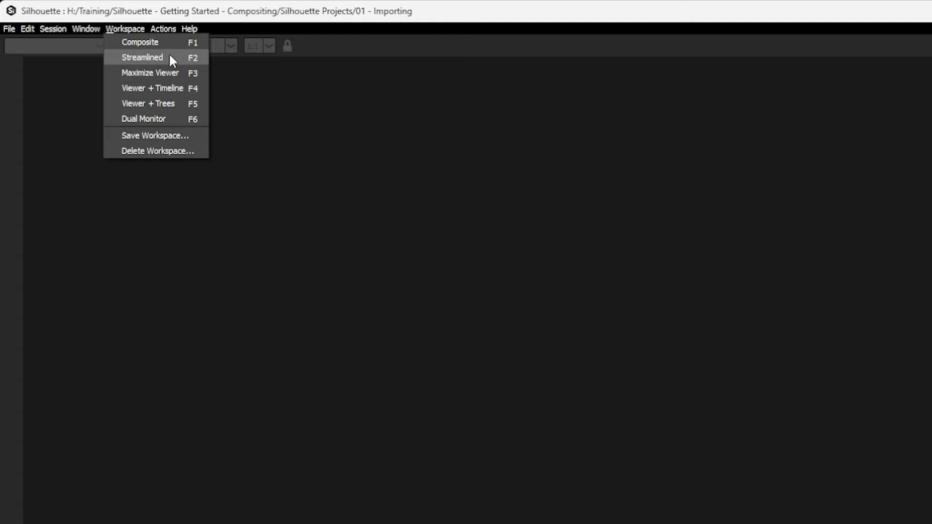
pyautogui.click(141, 57)
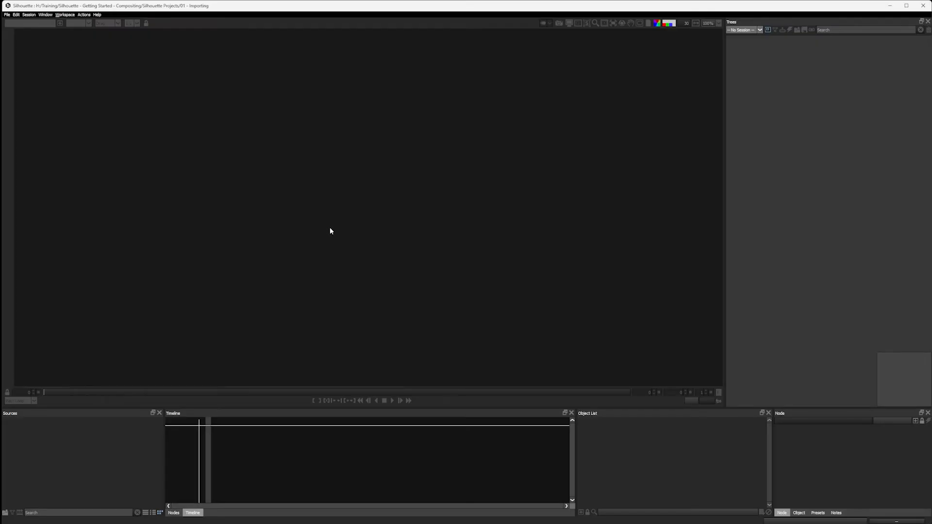
pyautogui.moveTo(101, 426)
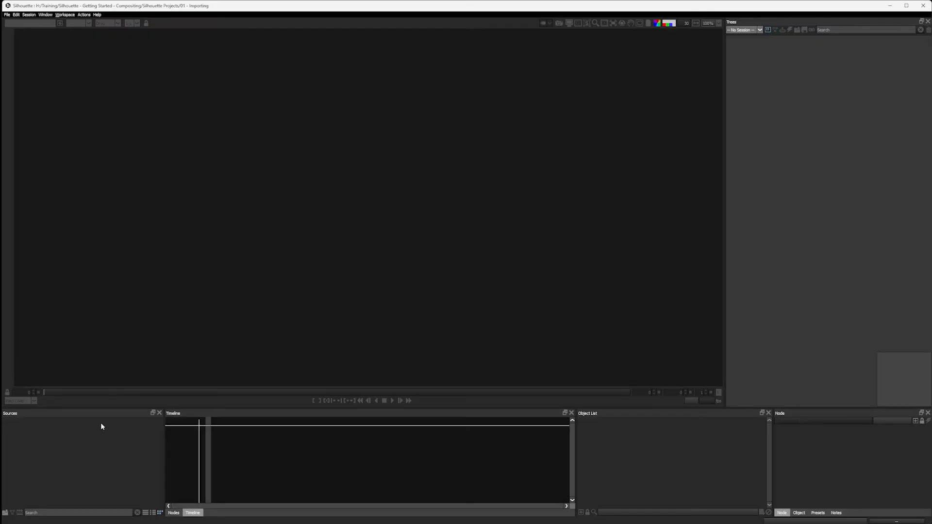
pyautogui.moveTo(59, 436)
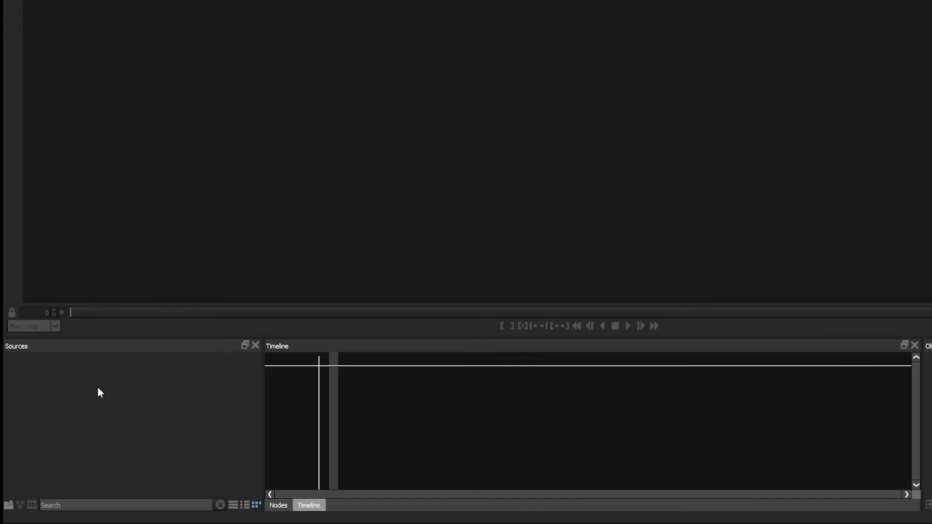
pyautogui.moveTo(92, 403)
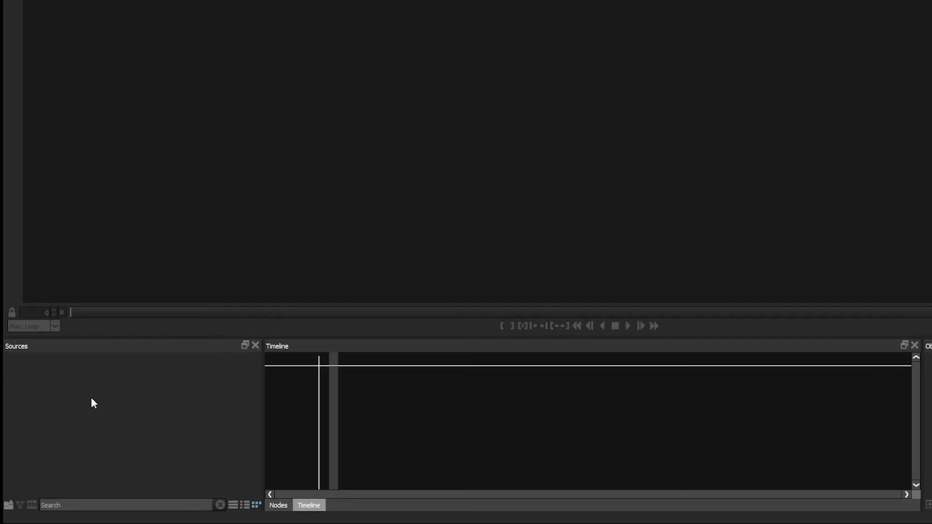
pyautogui.moveTo(100, 411)
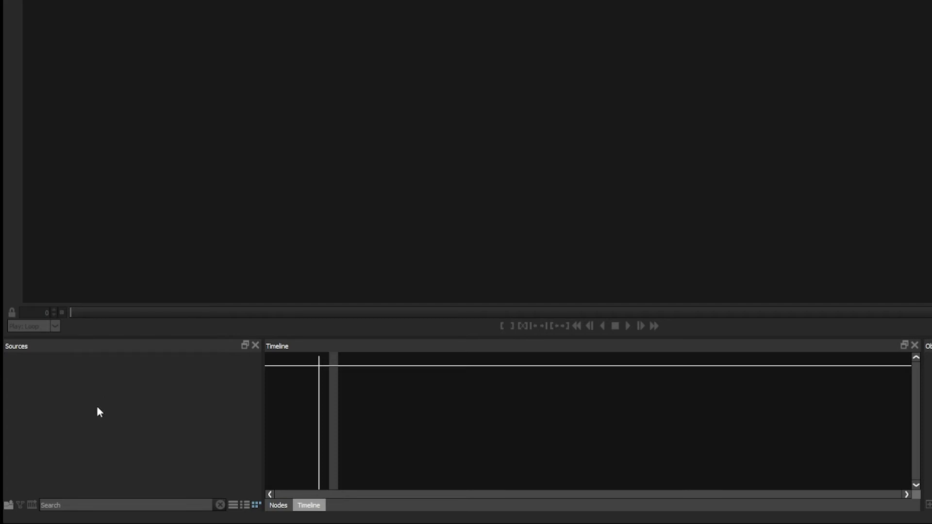
pyautogui.moveTo(92, 406)
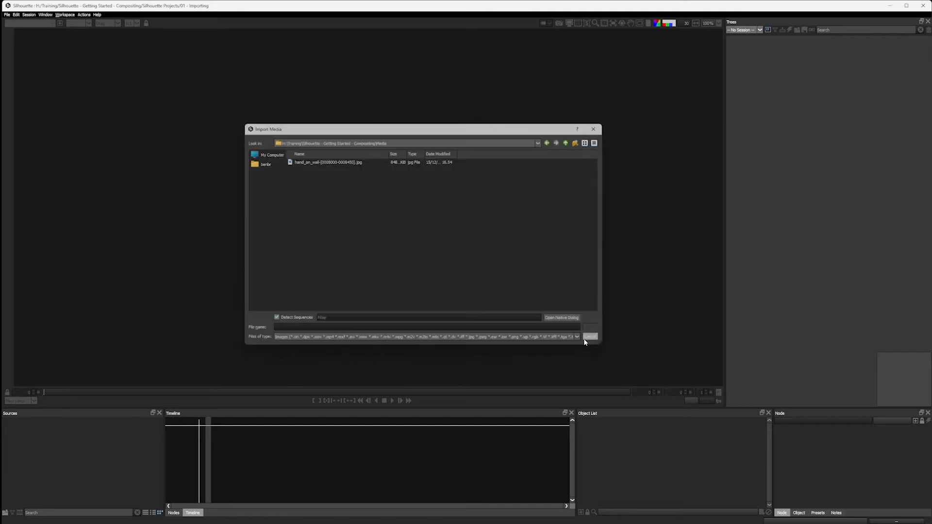
pyautogui.click(9, 26)
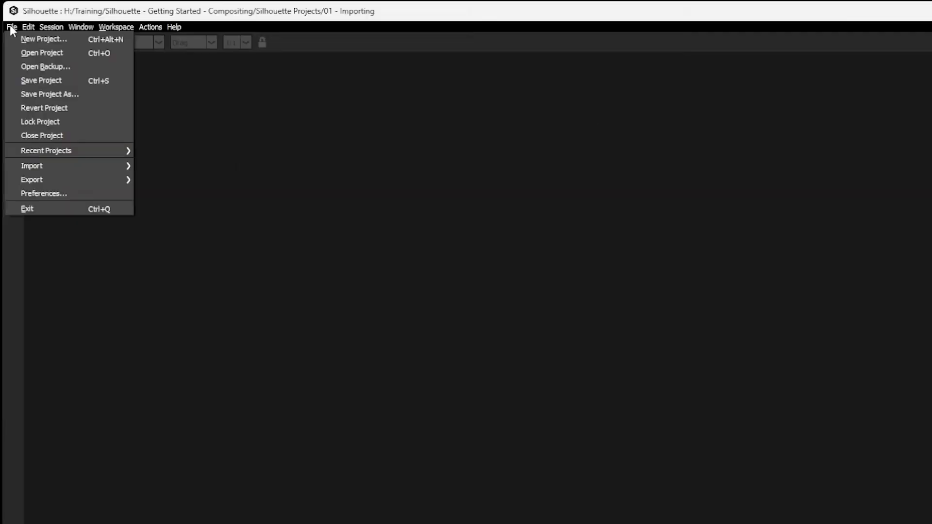
pyautogui.click(32, 165)
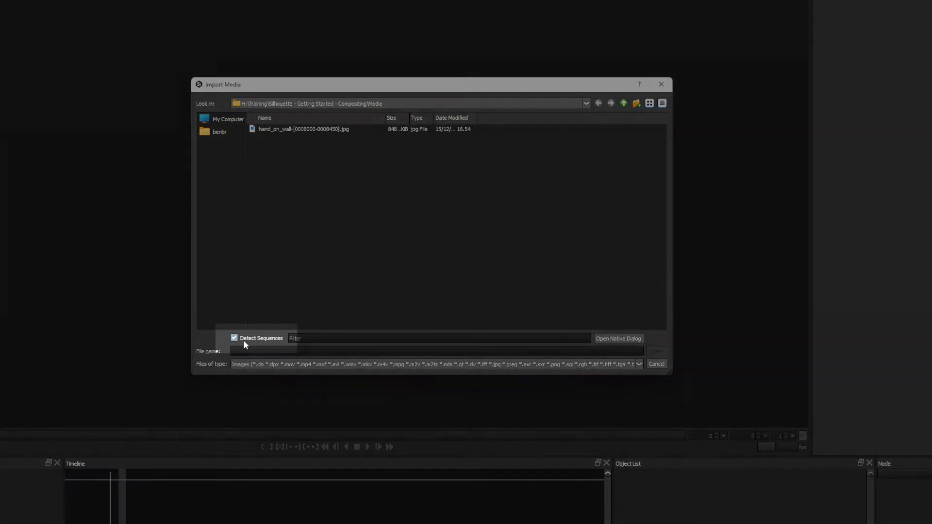
pyautogui.click(234, 338)
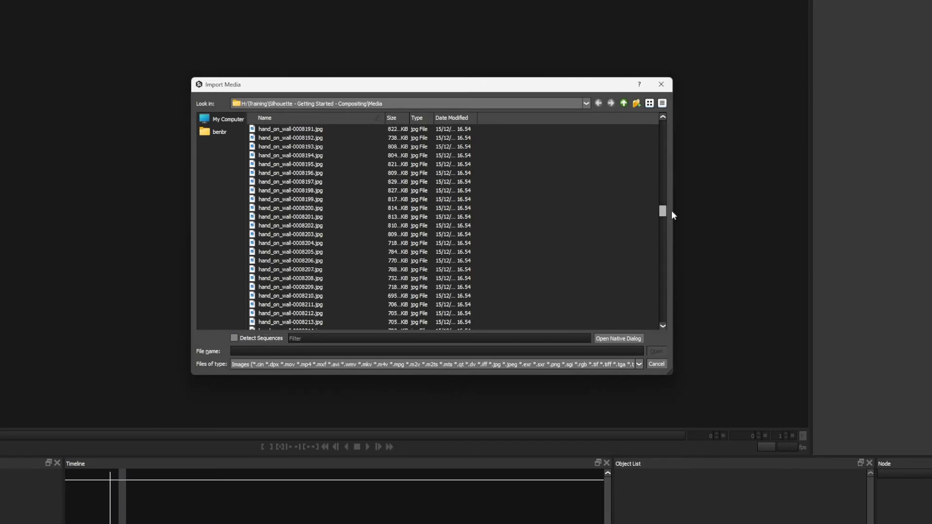
pyautogui.click(234, 338)
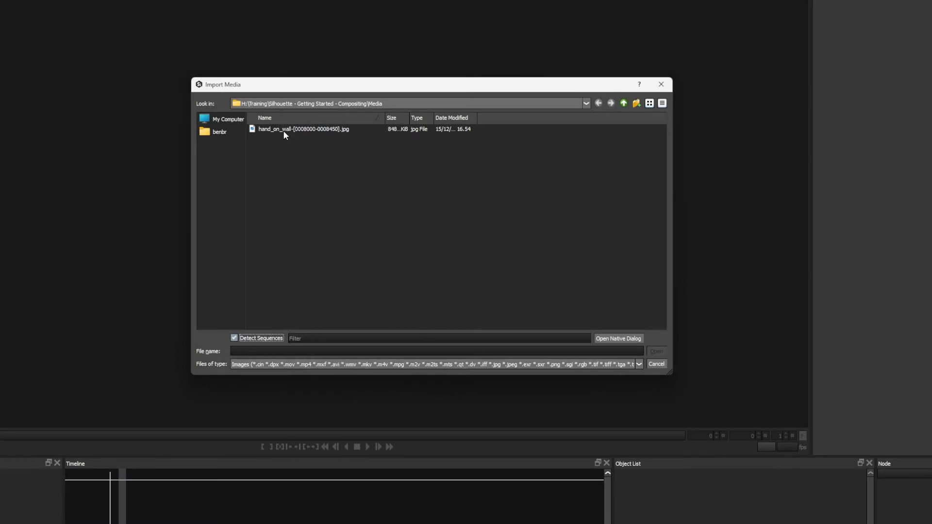
pyautogui.click(303, 129)
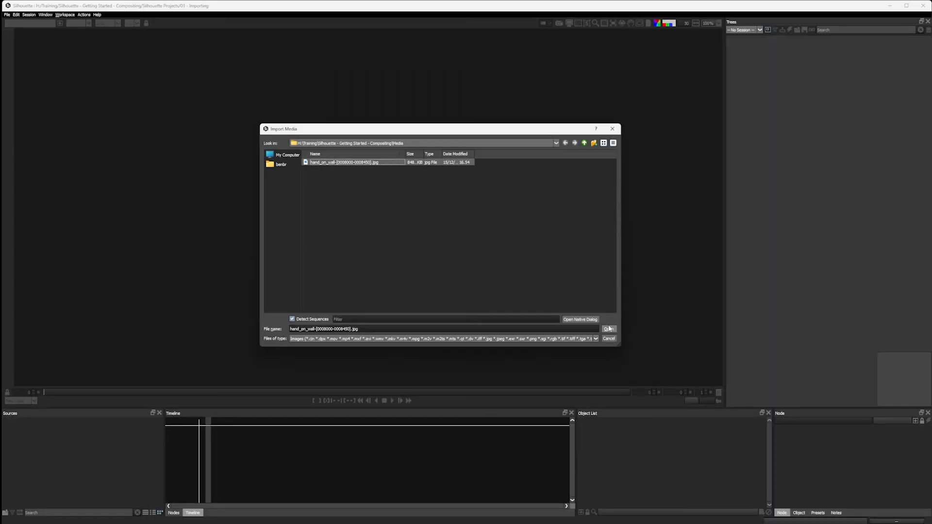
pyautogui.click(607, 329)
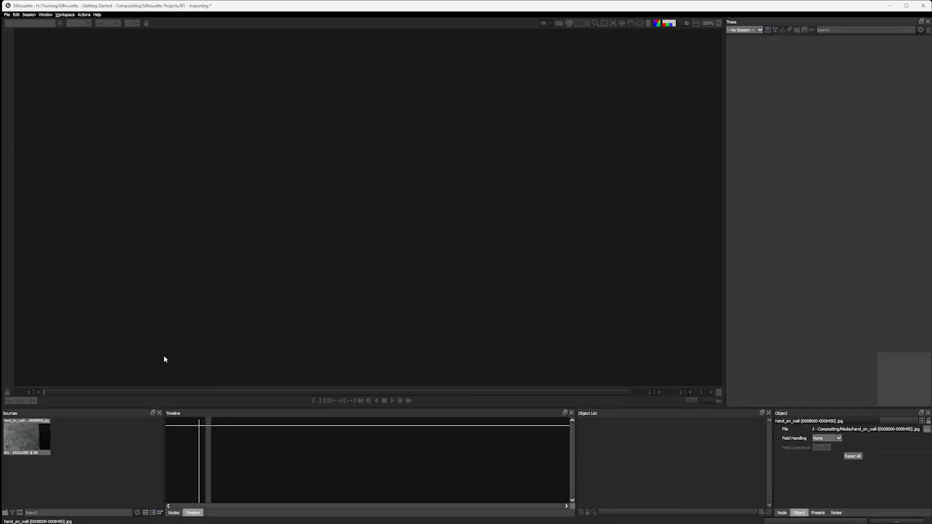
pyautogui.moveTo(509, 315)
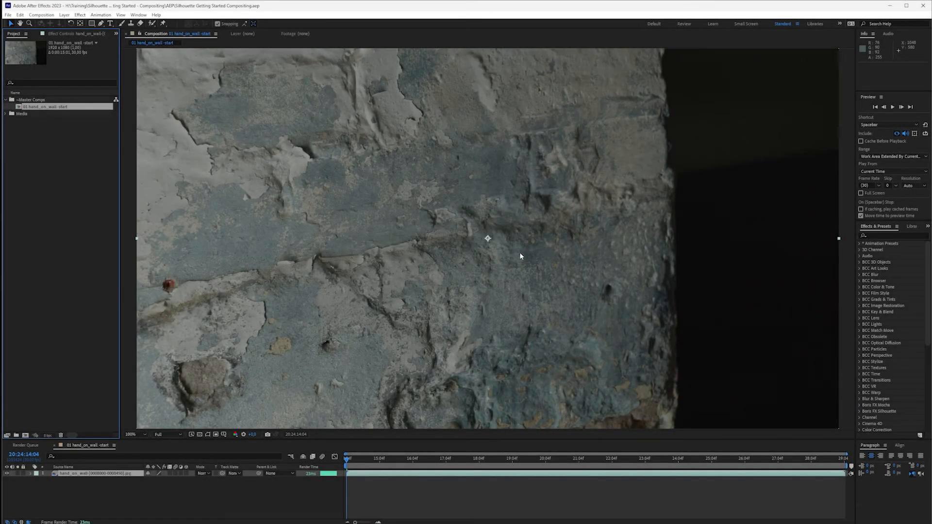
pyautogui.moveTo(387, 370)
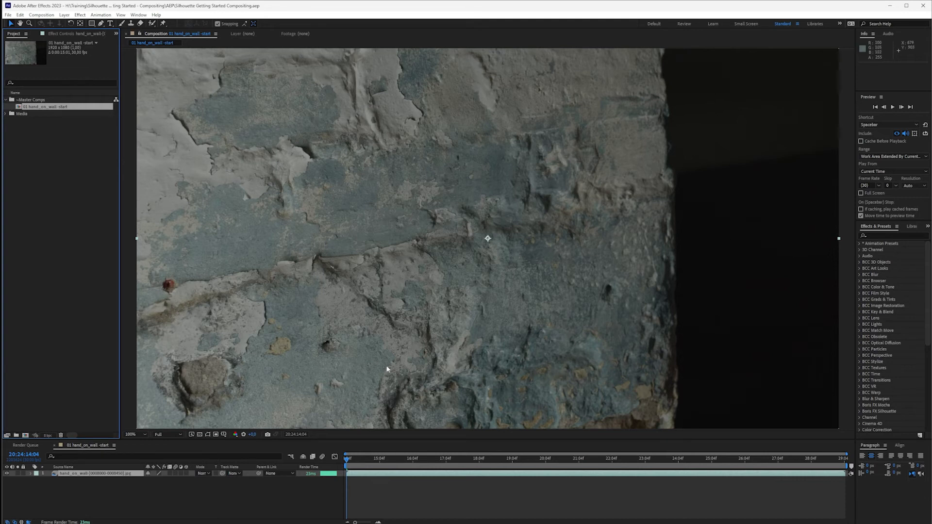
# Apply Boris FX Silhouette to the wall layer and open the Silhouette Interface.
pyautogui.click(79, 14)
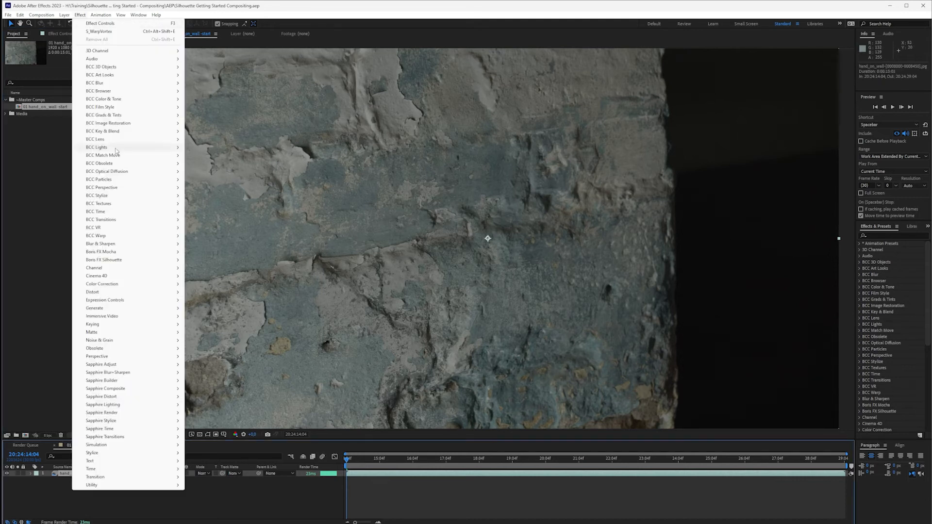
pyautogui.click(103, 260)
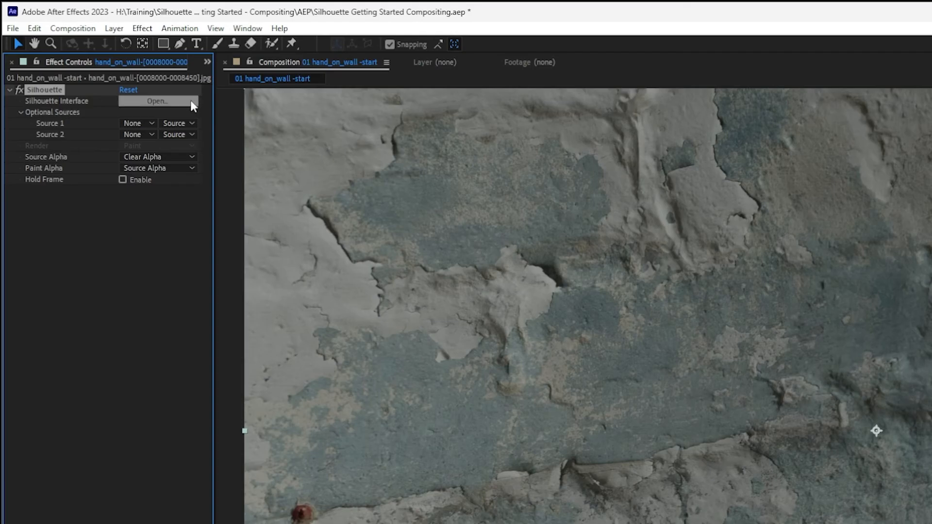
pyautogui.click(156, 101)
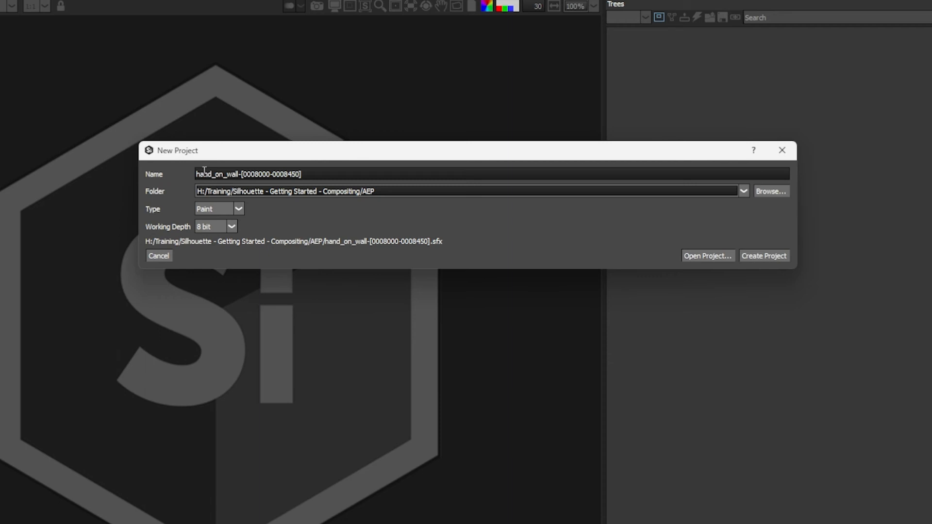
pyautogui.moveTo(170, 198)
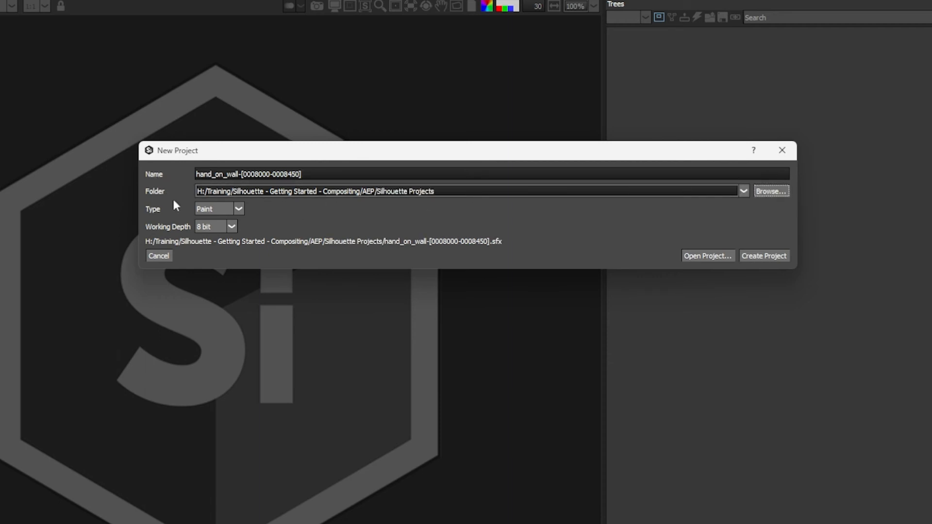
# Create a Composite-type project with Float 16 working depth.
pyautogui.click(219, 209)
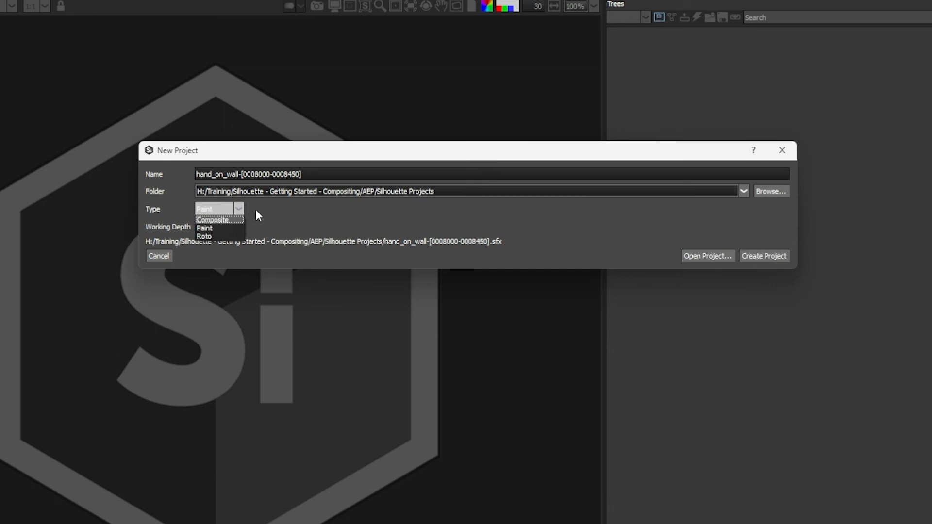
pyautogui.moveTo(266, 230)
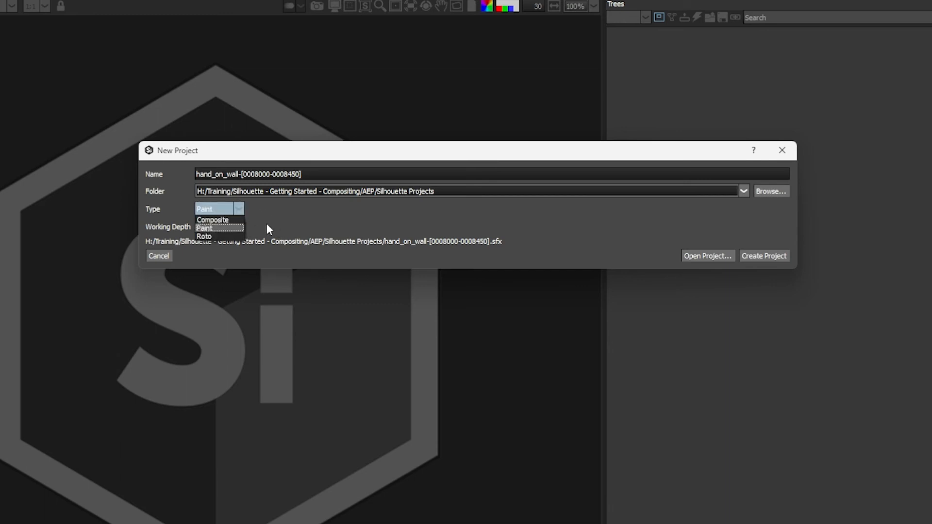
pyautogui.moveTo(236, 225)
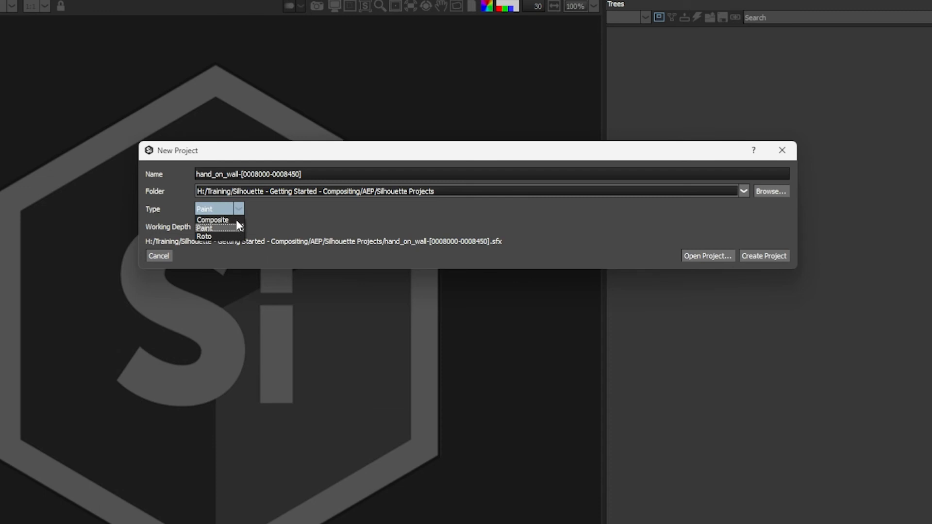
pyautogui.moveTo(212, 220)
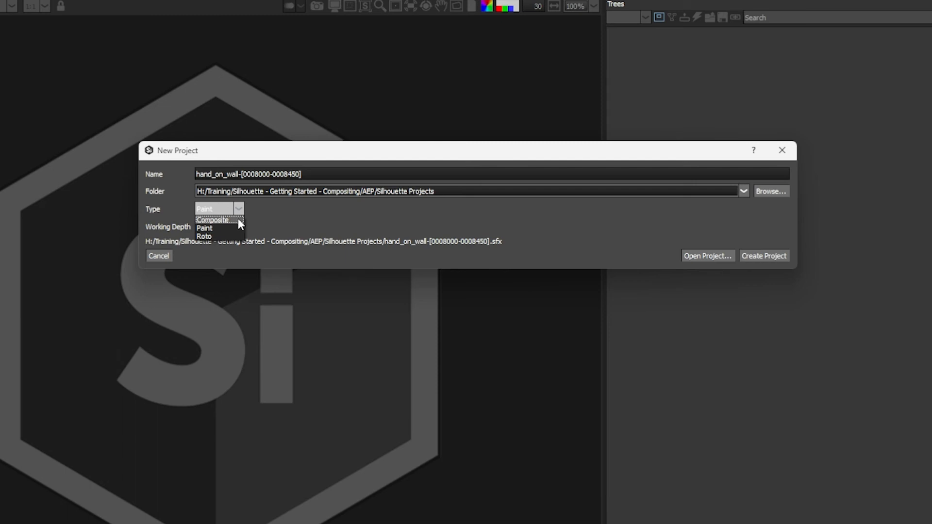
pyautogui.click(205, 227)
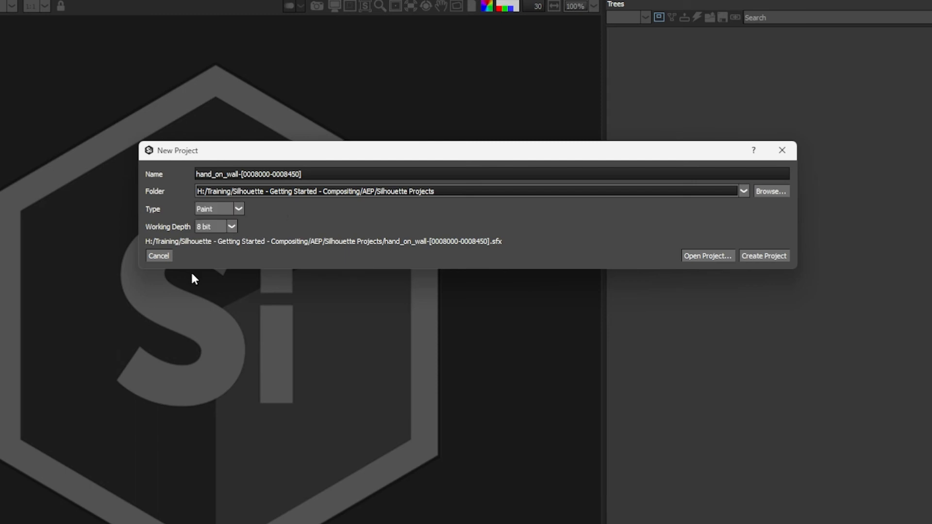
pyautogui.click(230, 227)
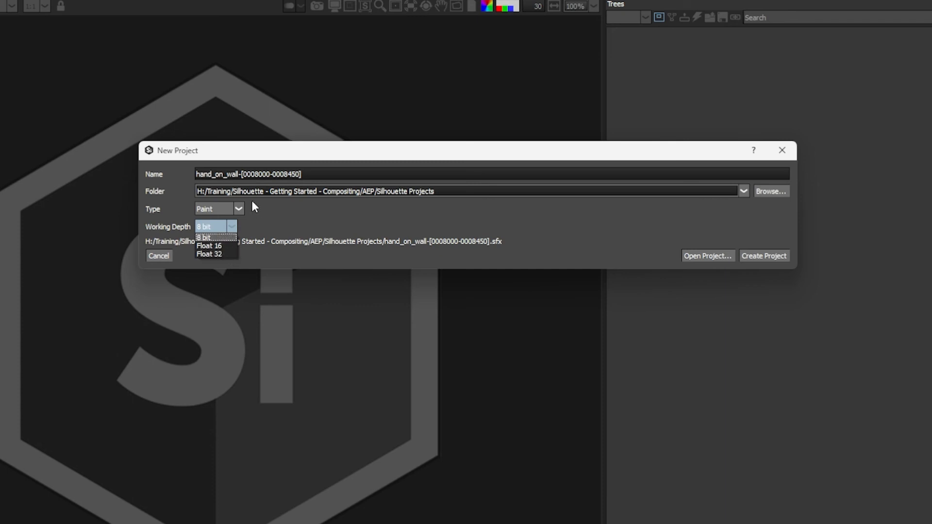
pyautogui.click(209, 245)
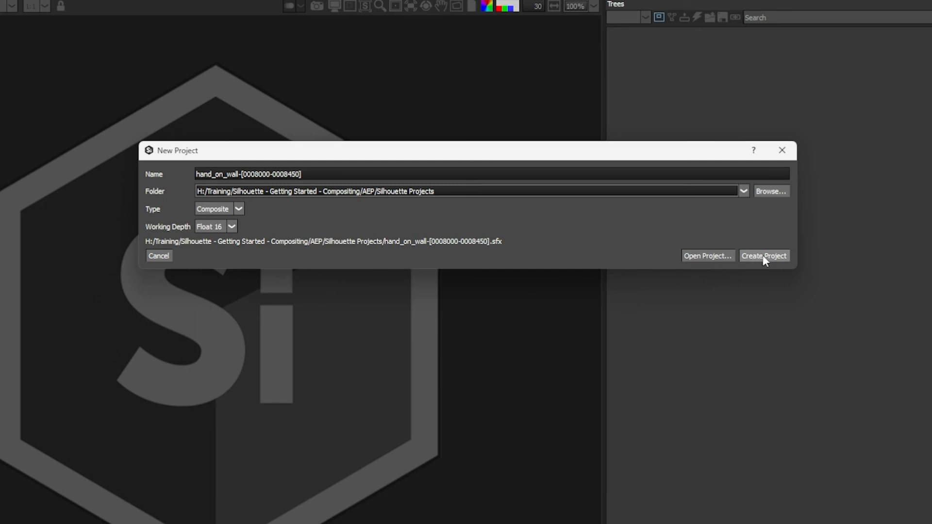
pyautogui.click(764, 256)
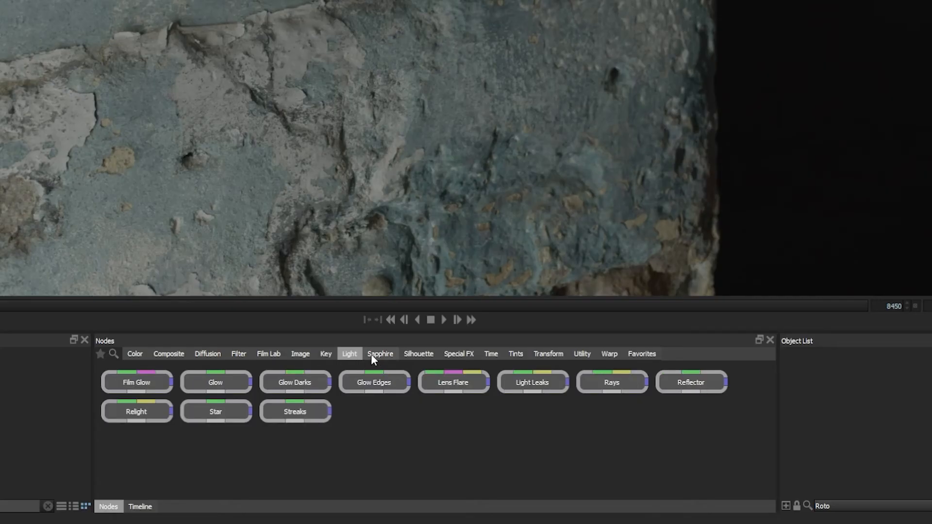
# Switch the Nodes panel to the Sapphire category.
pyautogui.click(380, 354)
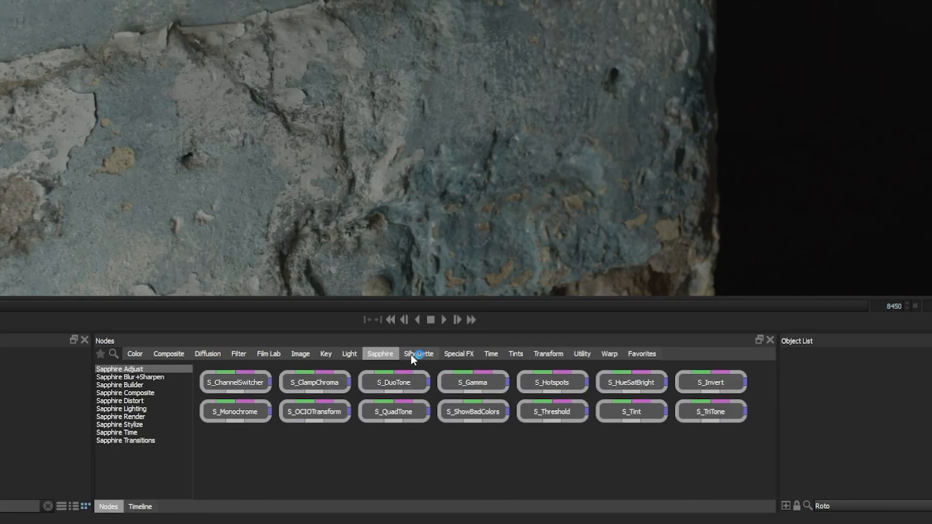
pyautogui.moveTo(349, 354)
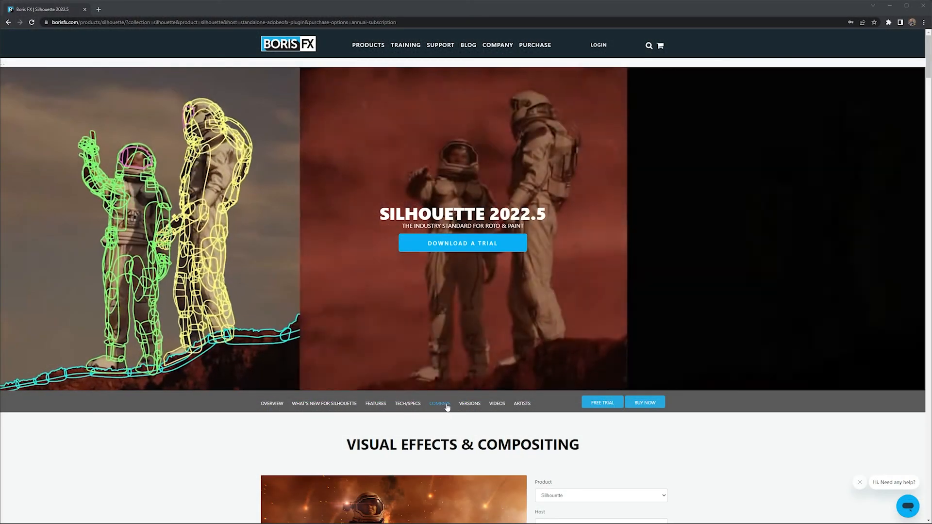
# Jump to the Compare section of the Silhouette product page.
pyautogui.click(439, 403)
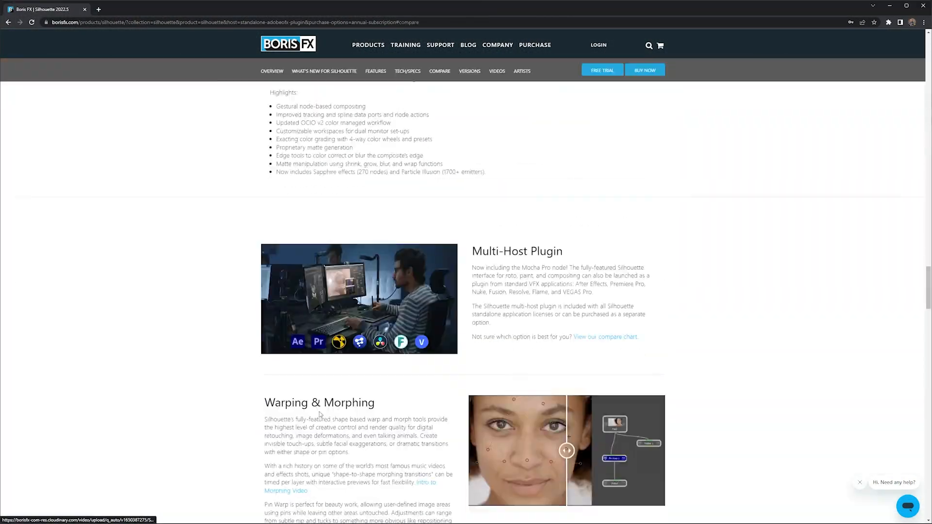